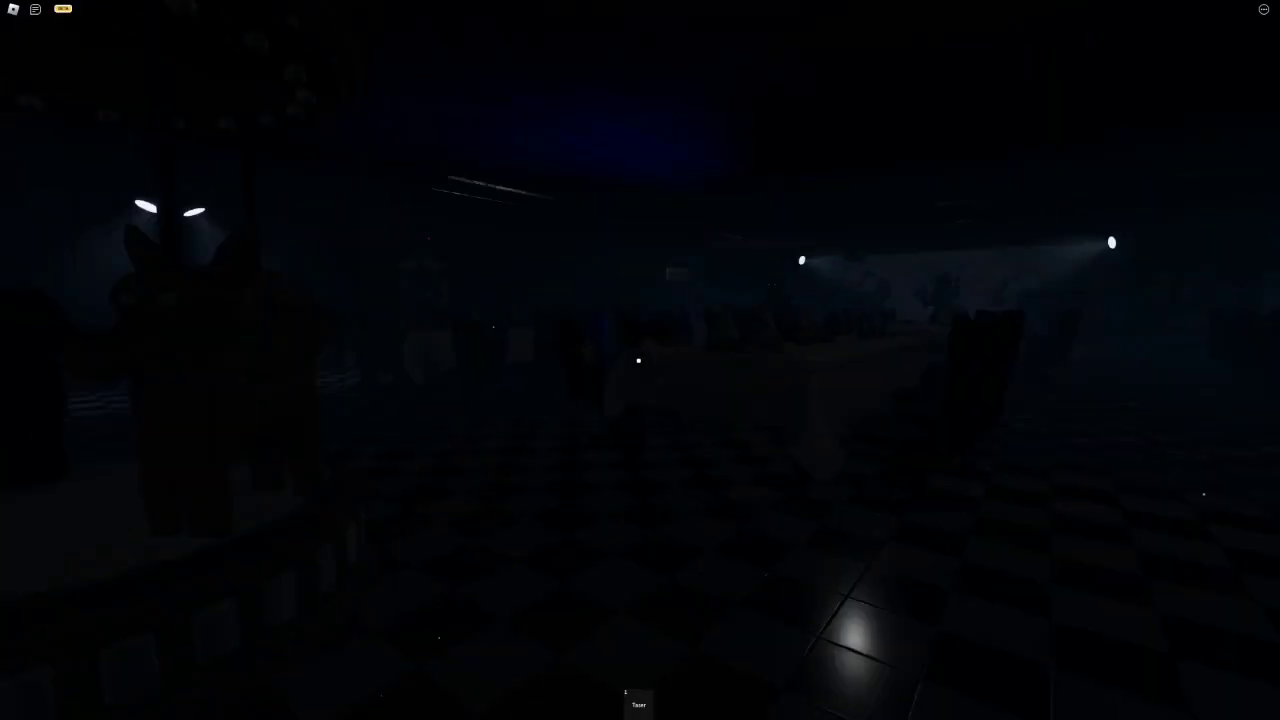
mouse_move(640, 360)
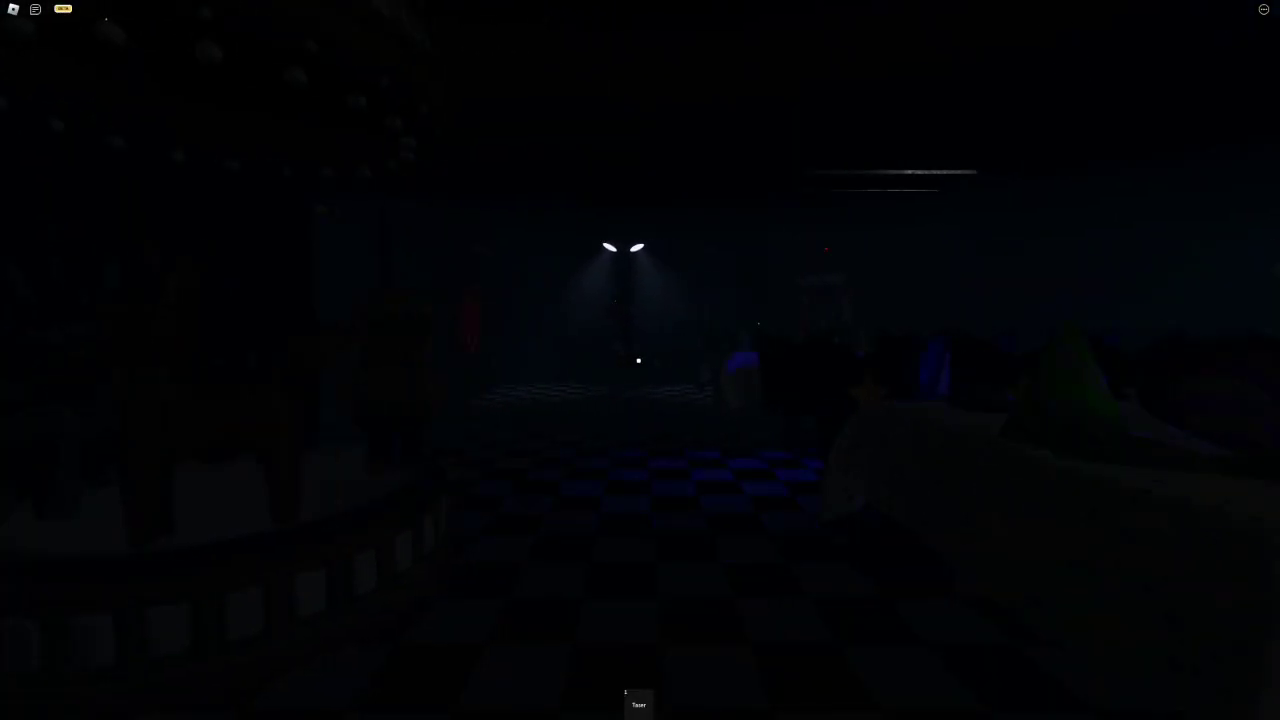